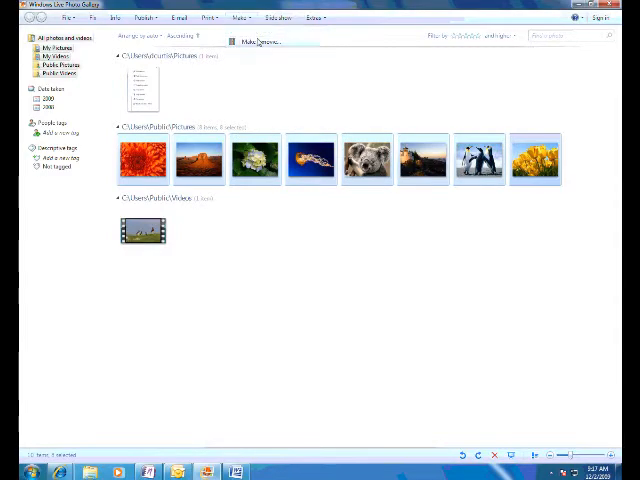
Build an AutoMovie from the eight sample photos with 'My Movie' title and 'The End' credits
left_click(257, 42)
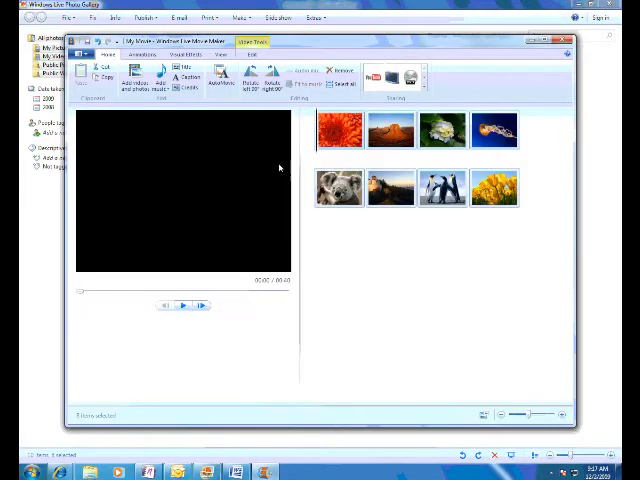
left_click(222, 76)
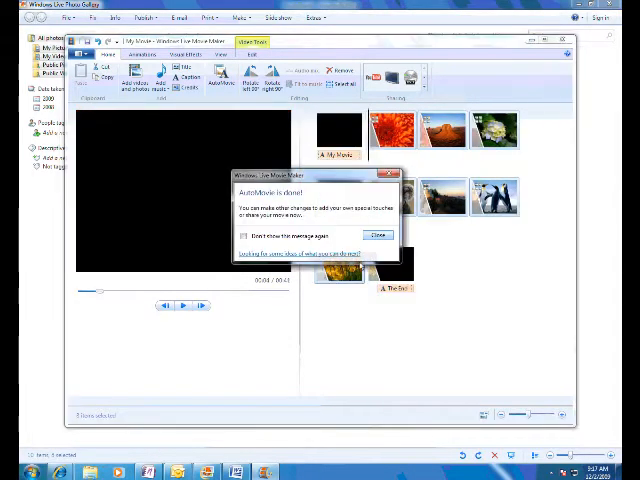
left_click(378, 234)
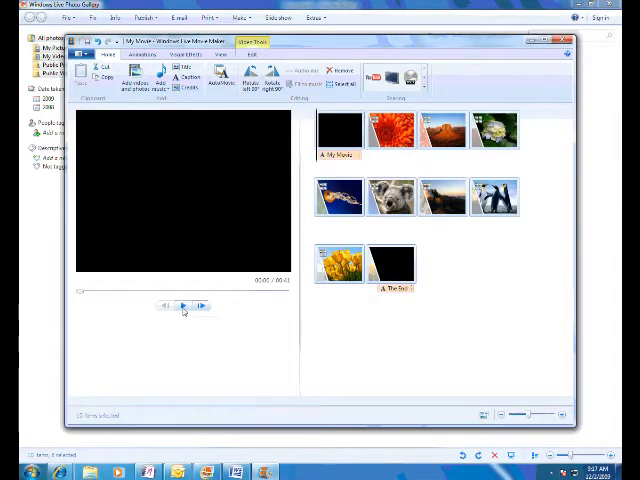
Play the AutoMovie preview from the 'My Movie' title through to the closing credits
left_click(183, 305)
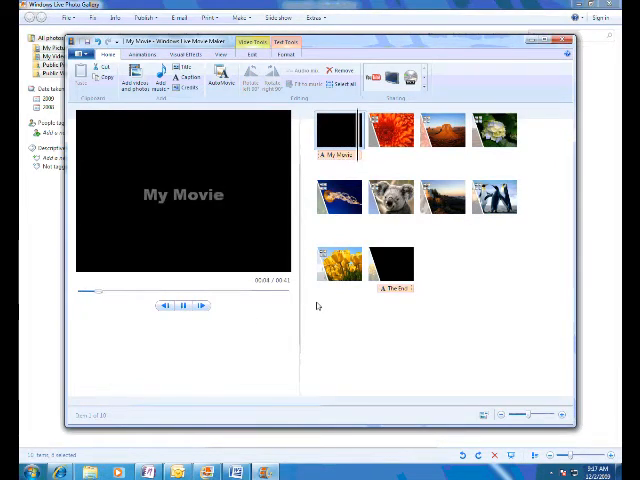
left_click(393, 130)
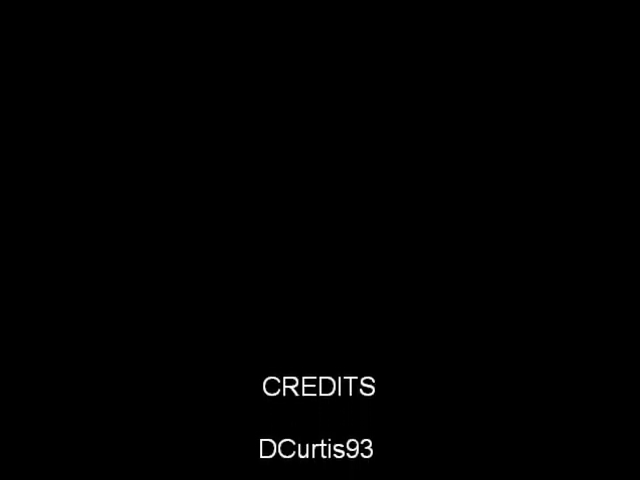
scroll("up", 3)
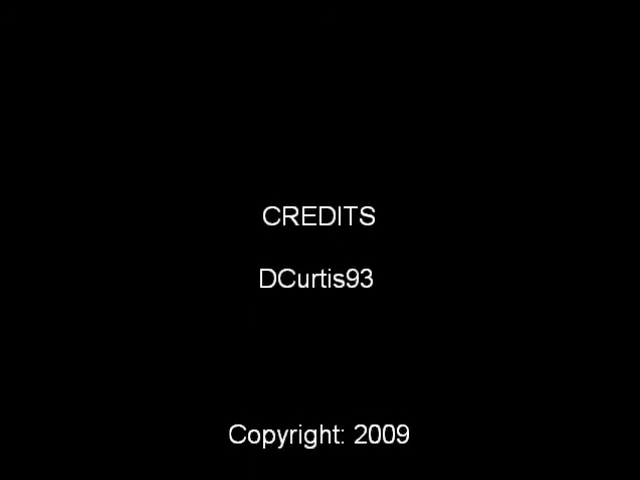
scroll("down", 3)
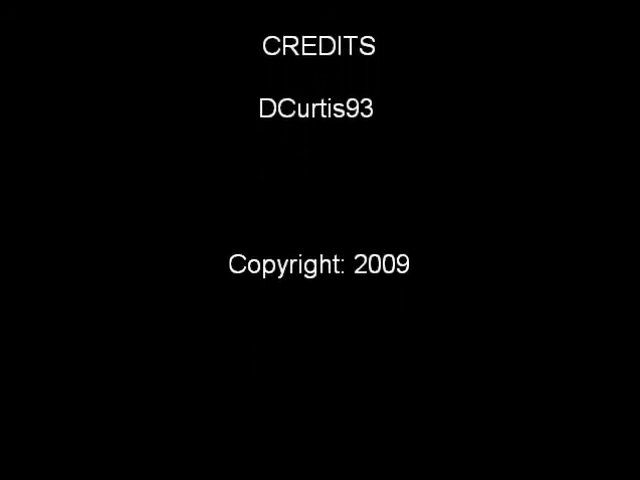
scroll("down", 3)
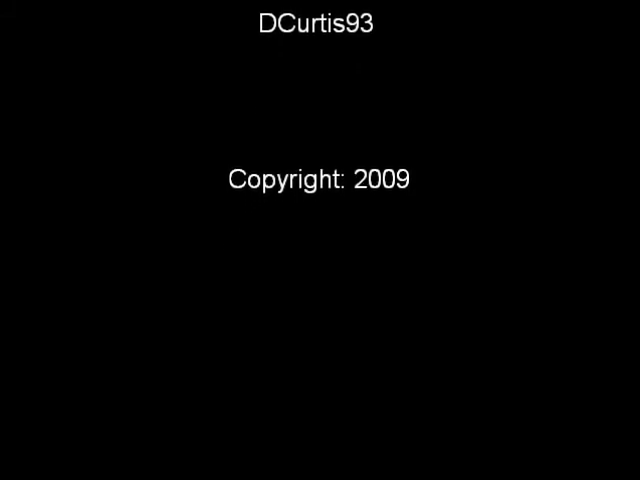